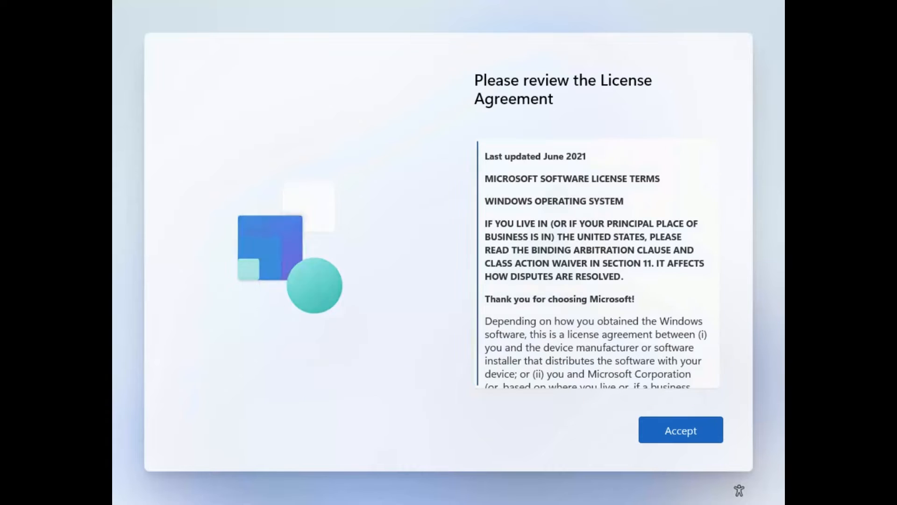
Step: Accept the Windows 11 license agreement to reach the Microsoft account sign-in page
click(680, 430)
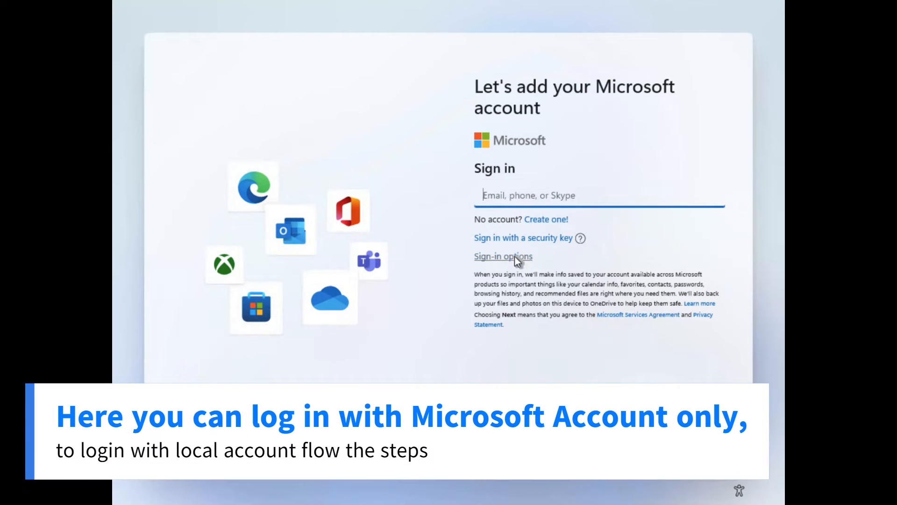
click(503, 255)
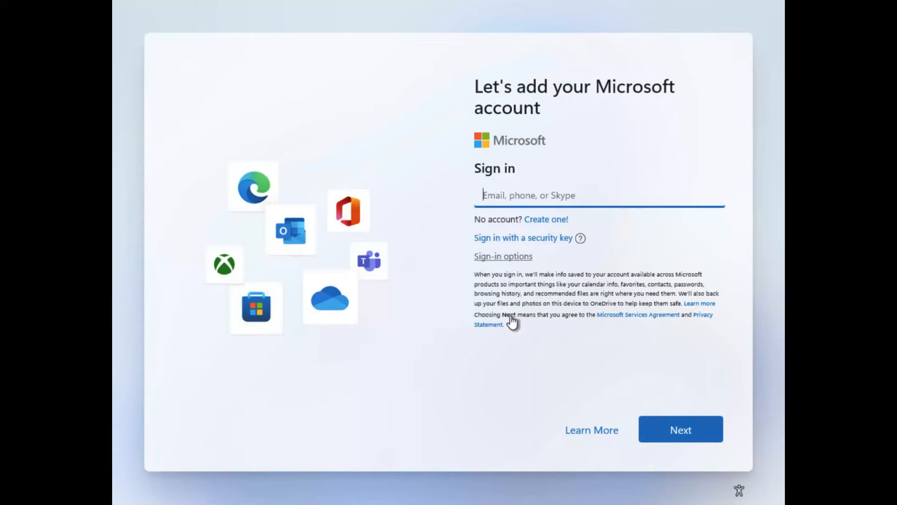
Step: Run ncpa.cpl from a Shift+F10 Command Prompt and disable the Ethernet0 adapter
key(Shift+F10)
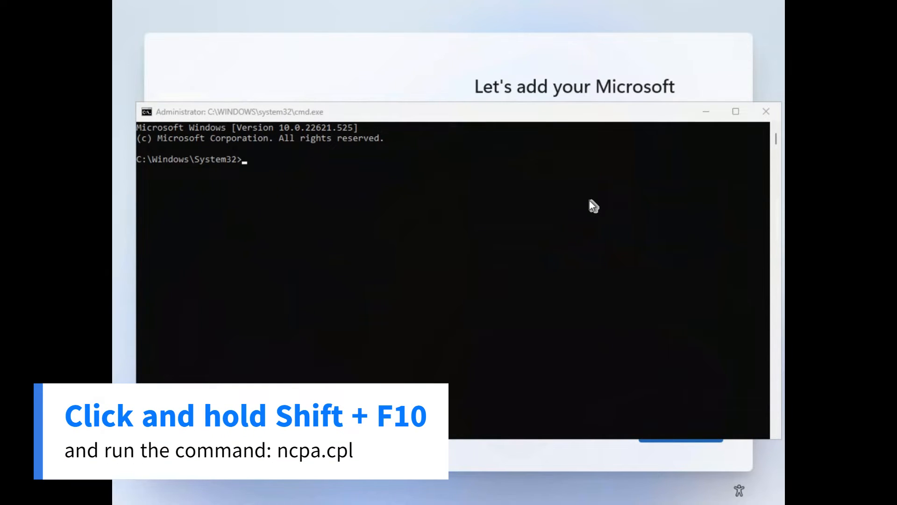
text(na)
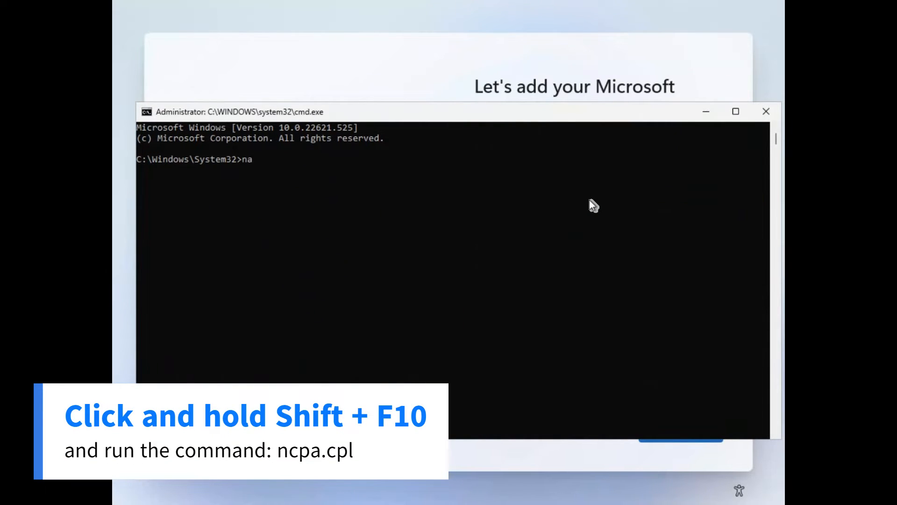
text(cpa.cpl)
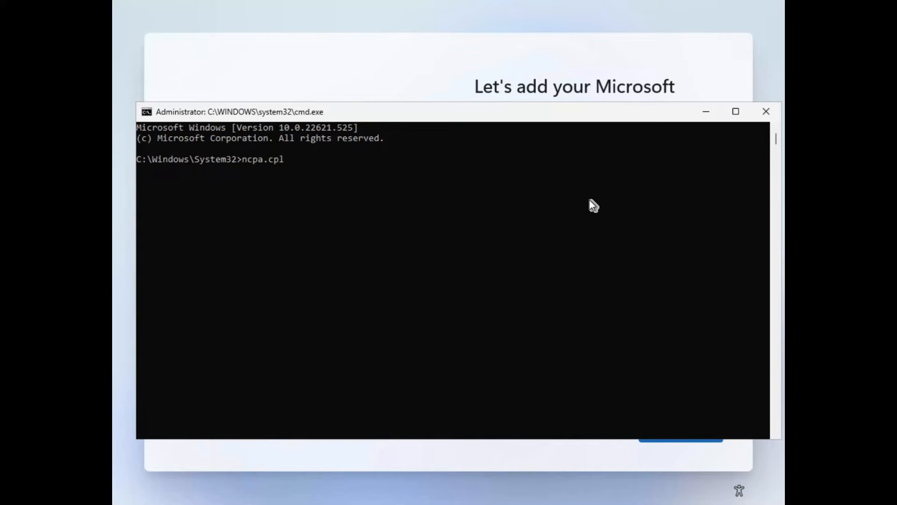
key(Return)
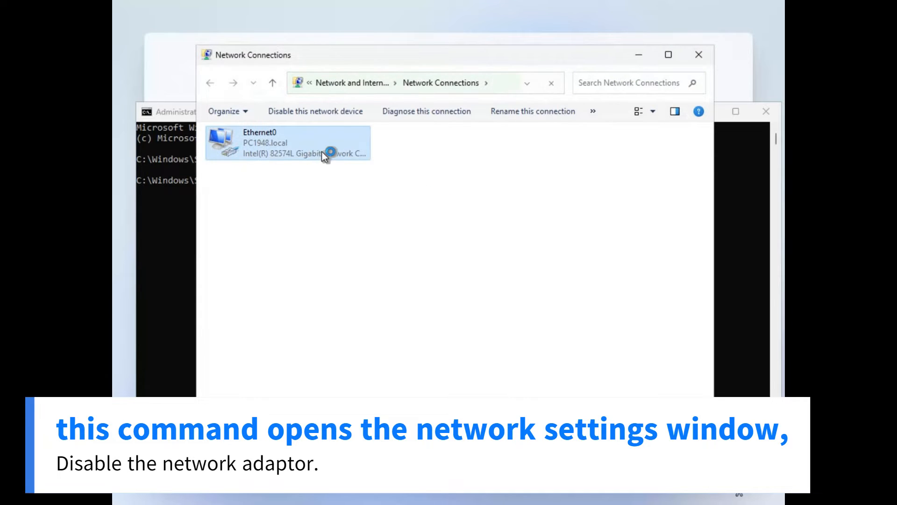
click(314, 110)
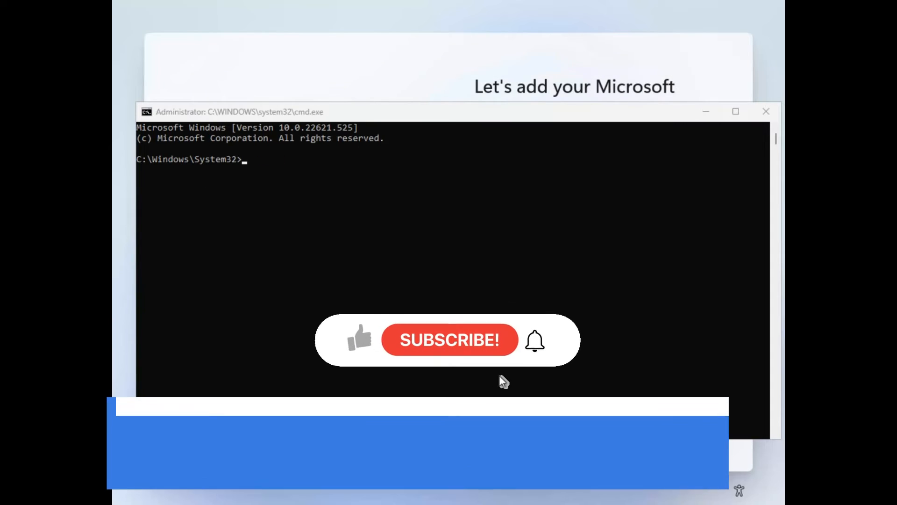
Step: Run oobe\bypassnro so setup restarts at the network page with a no-internet option
text(oobe)
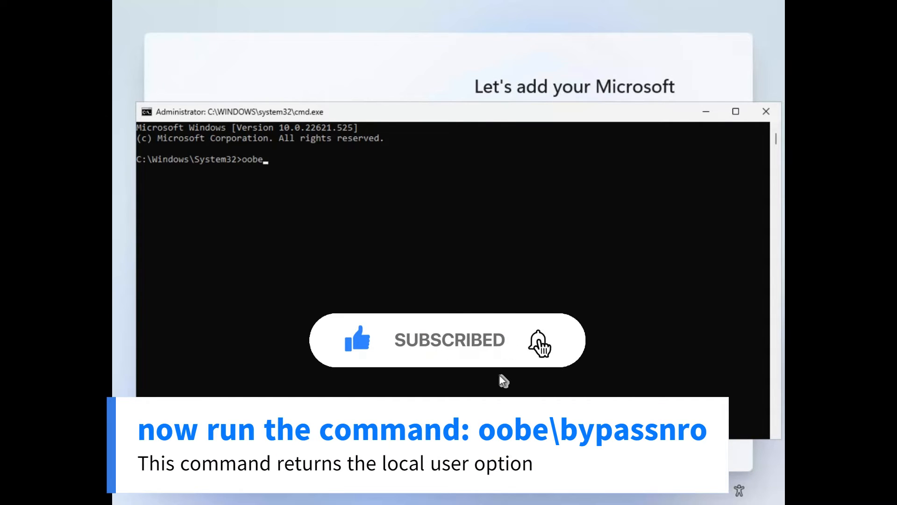
text(\by)
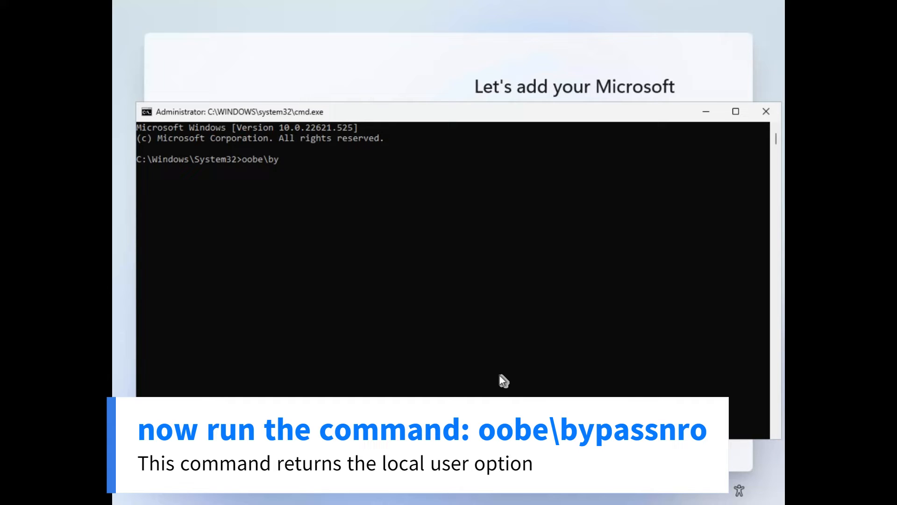
text(passnr)
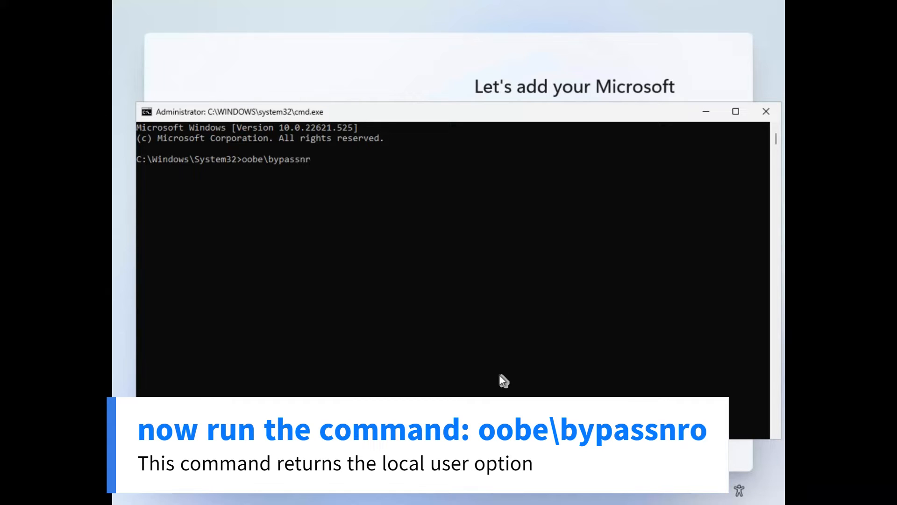
text(o)
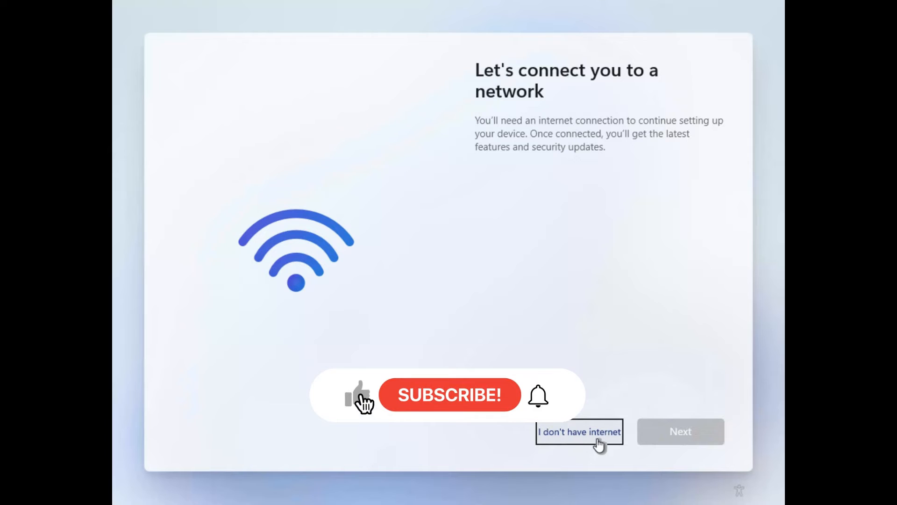
Step: Choose limited setup without internet and create local account 'PC' with no password
click(578, 431)
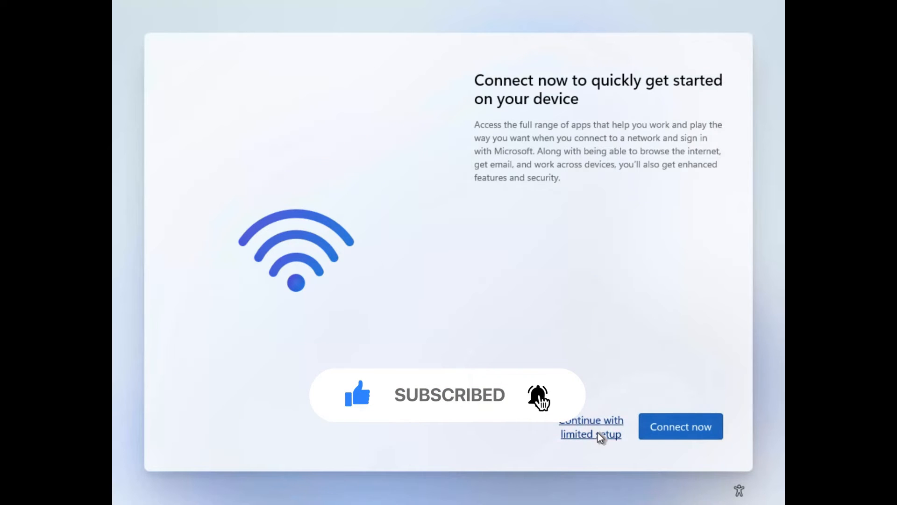
click(591, 427)
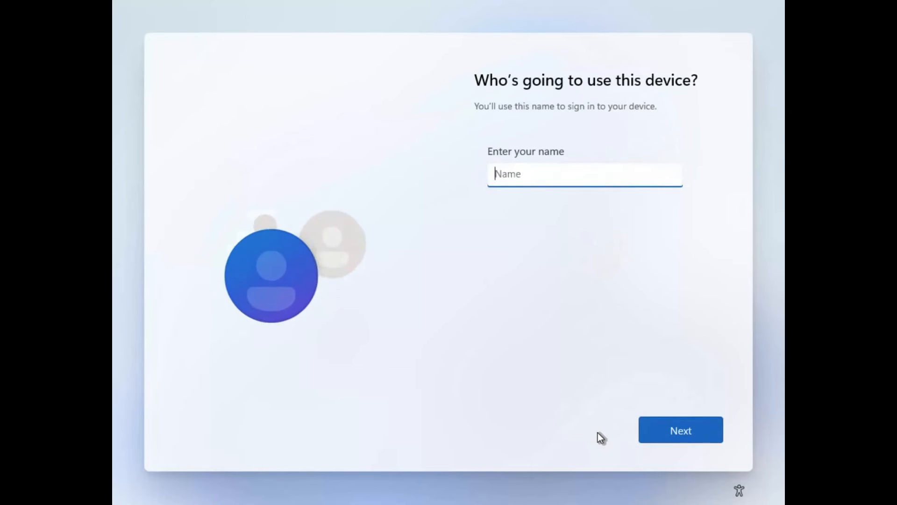
text(PC)
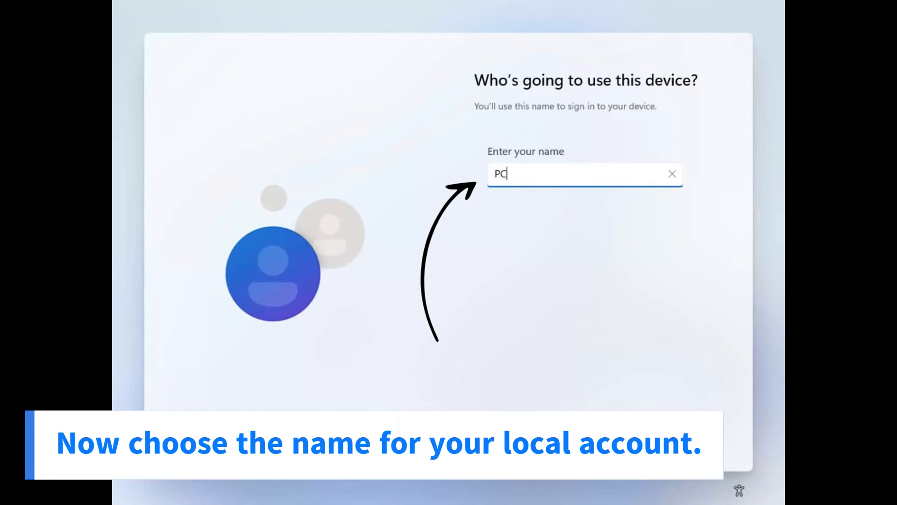
click(680, 430)
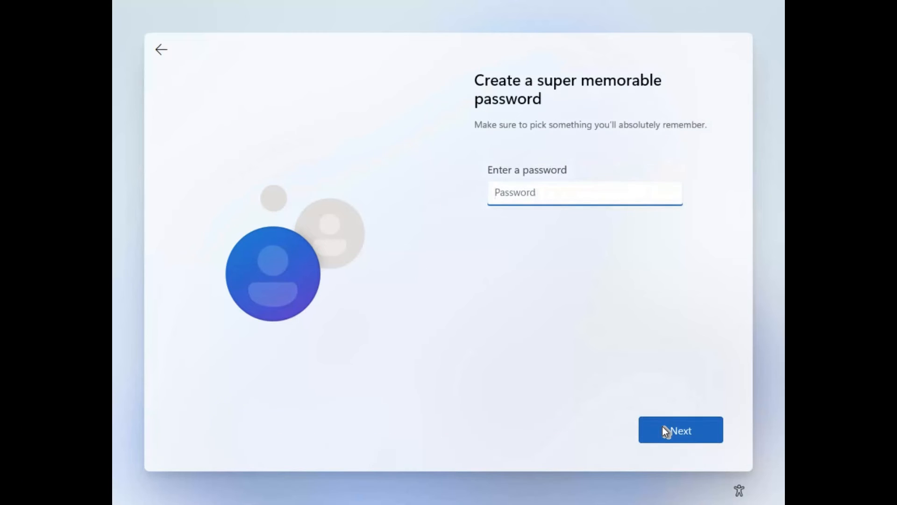
click(681, 429)
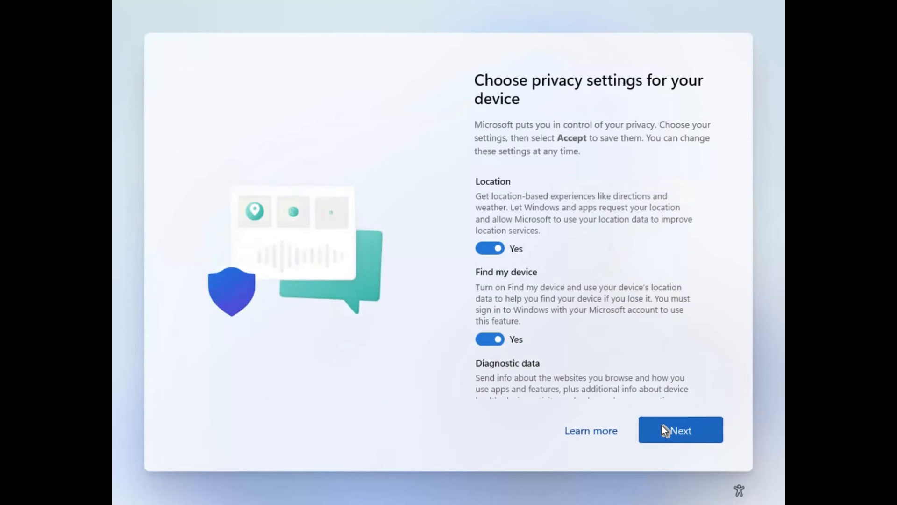
Step: Accept the default privacy choices and let setup finish loading the desktop
click(680, 430)
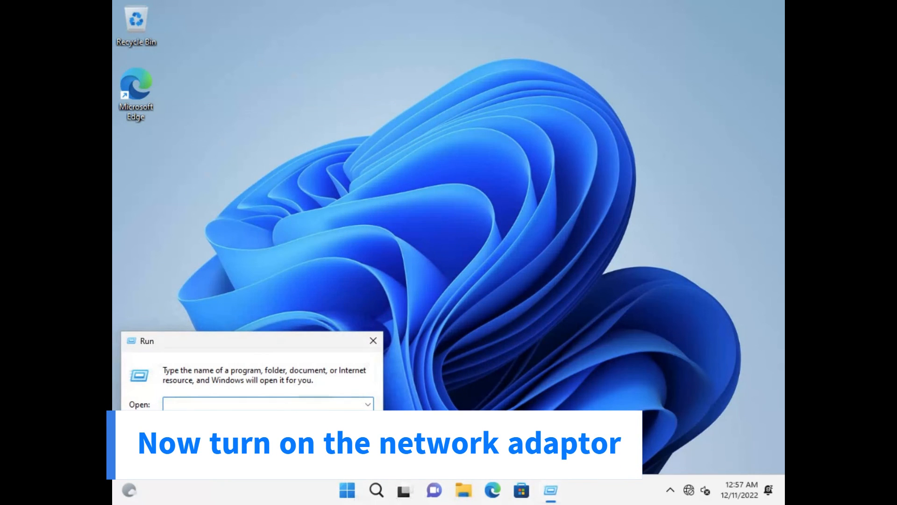
Step: Cancel the empty Run dialog without running anything
click(372, 341)
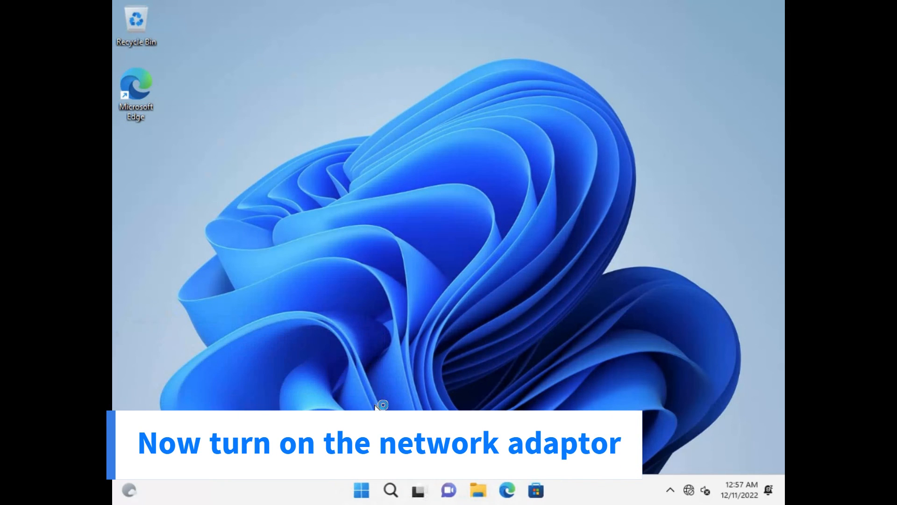